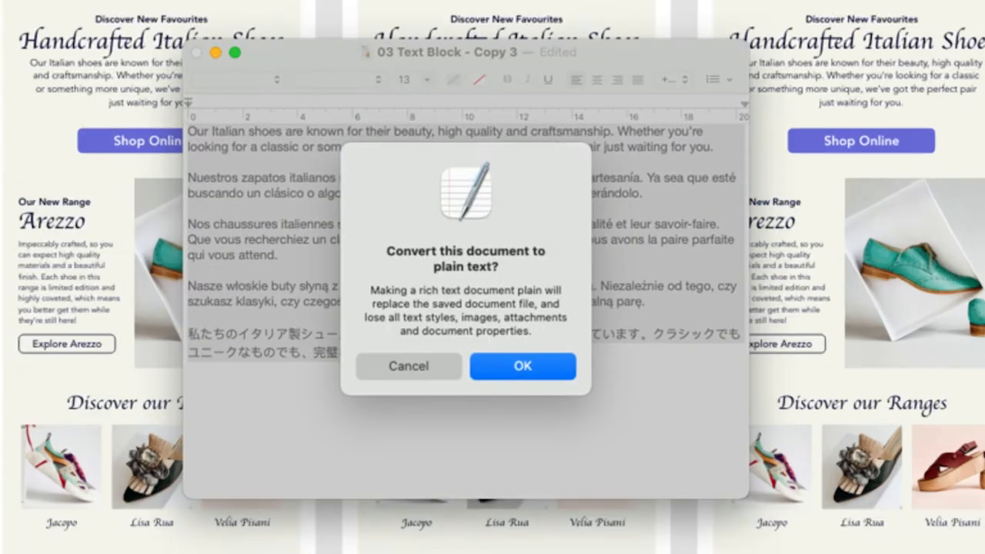
Step: Bring the Repeat Grid Tutorial file forward, showing the Escape Lounge | Photography card
click(523, 366)
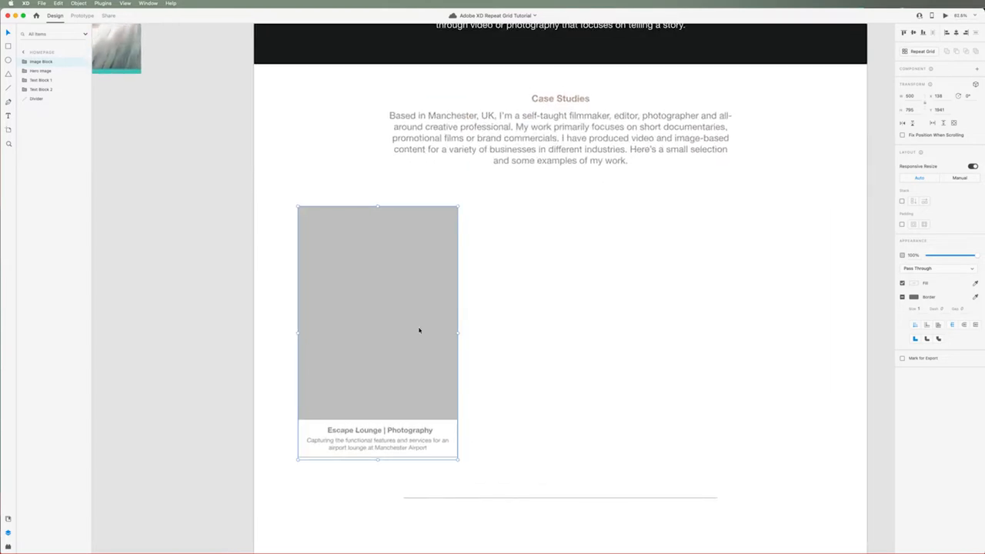
mouse_move(690, 317)
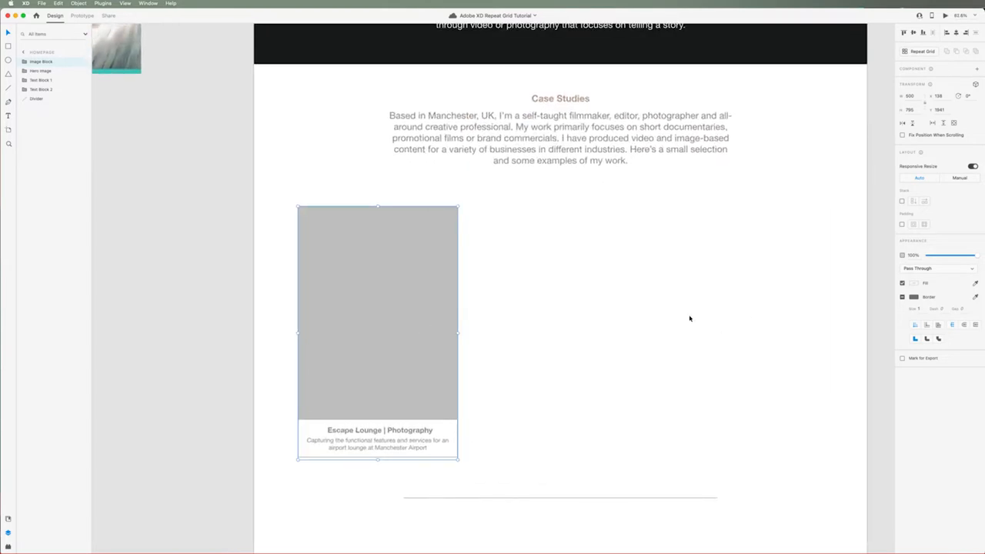
mouse_move(424, 299)
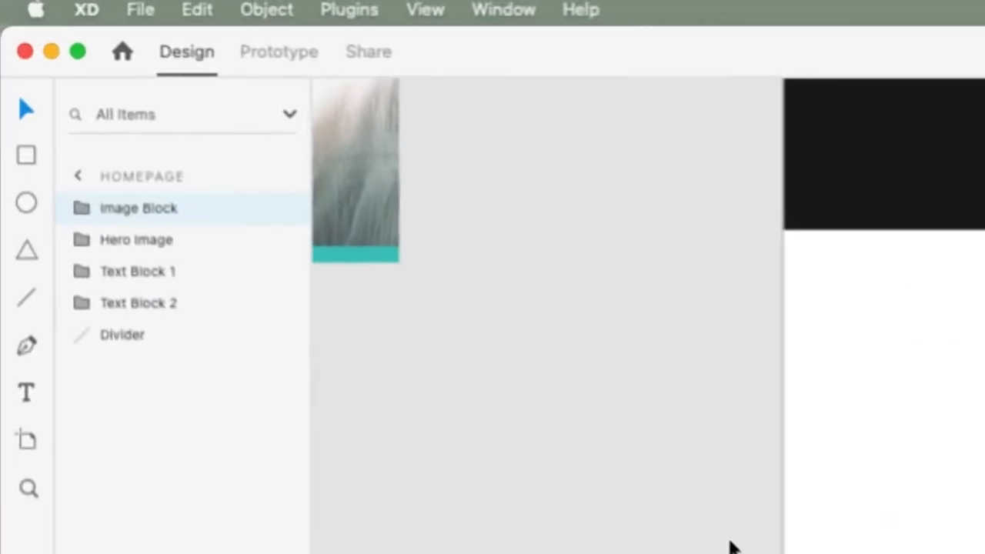
click(82, 208)
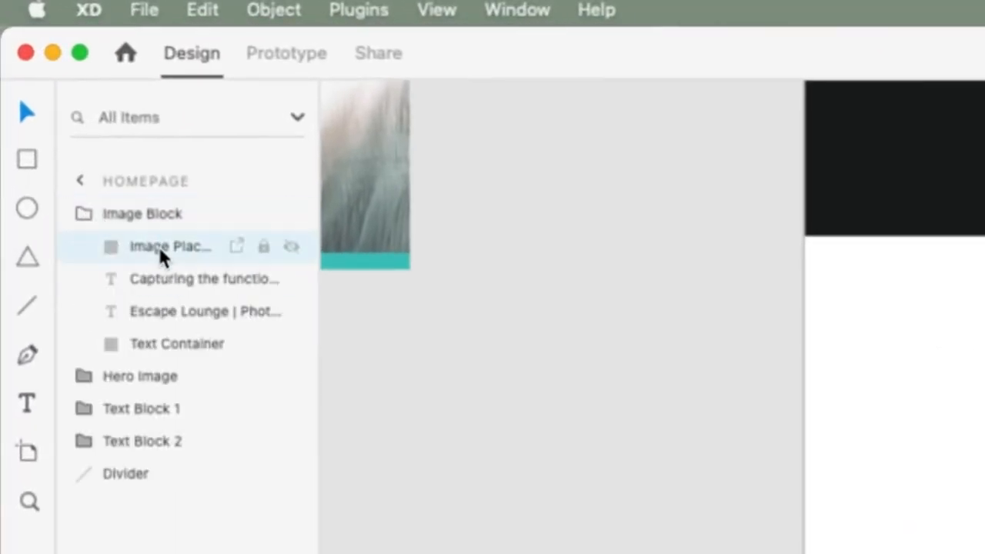
double_click(161, 247)
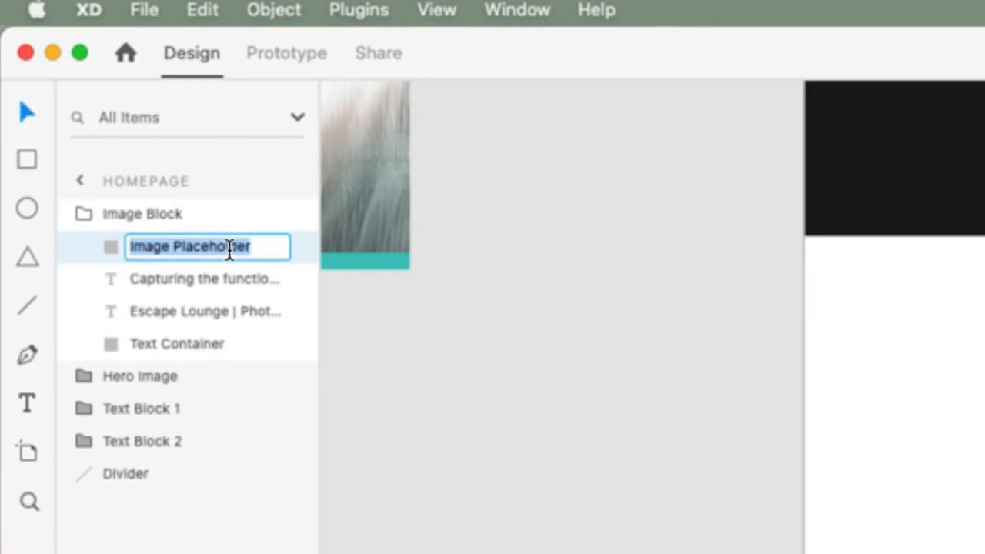
mouse_move(25, 162)
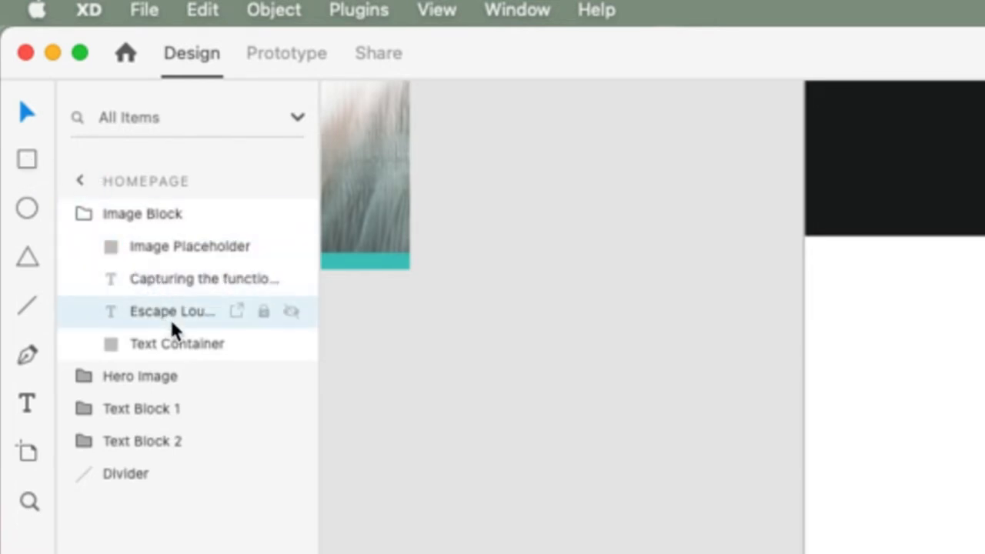
click(174, 344)
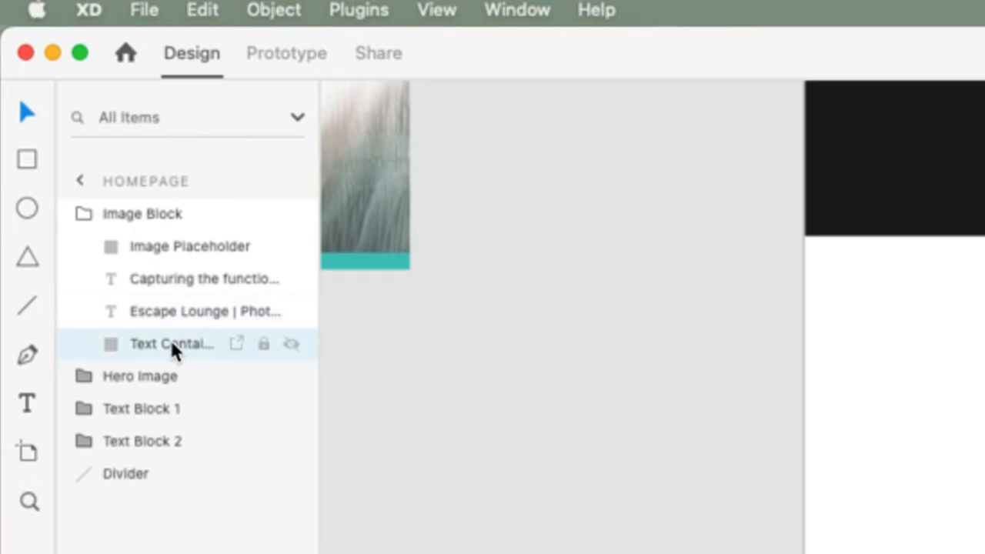
double_click(169, 344)
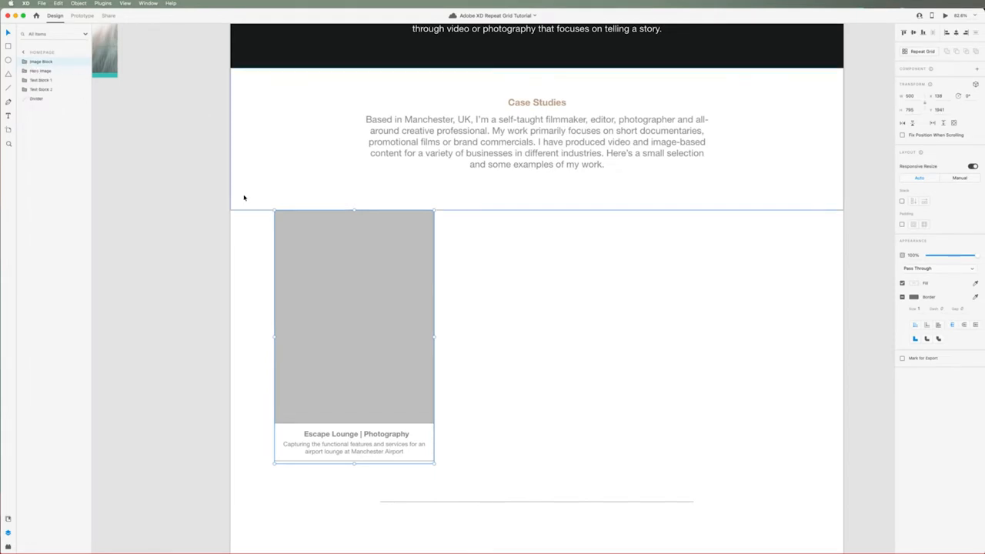
mouse_move(556, 325)
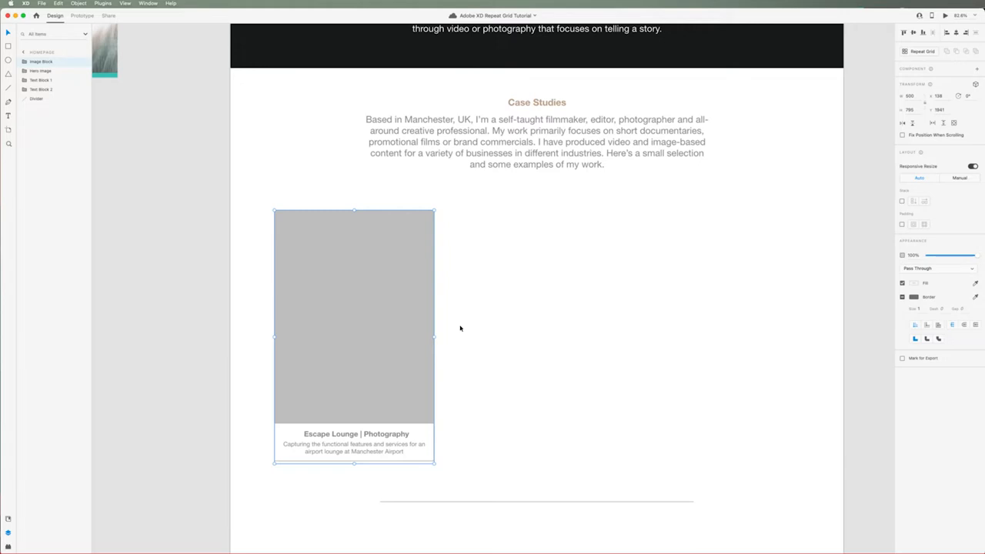
mouse_move(418, 323)
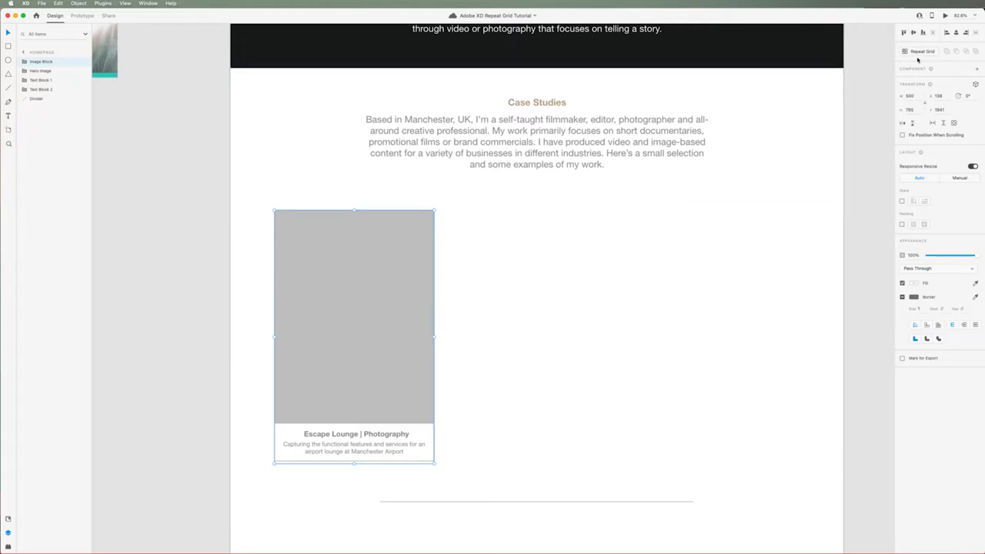
Step: Make the Image Block card a repeat grid of three Escape Lounge cards
click(919, 52)
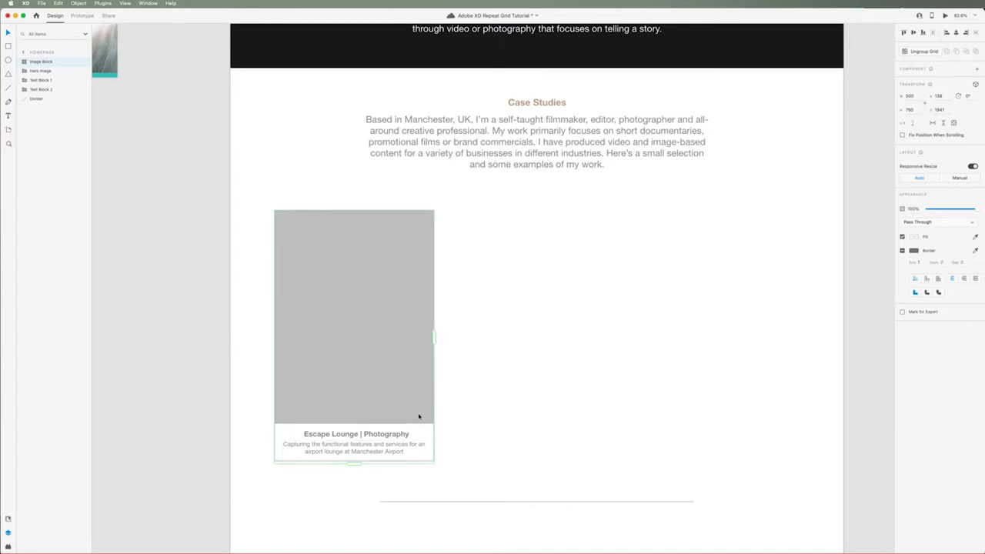
drag(434, 337, 442, 337)
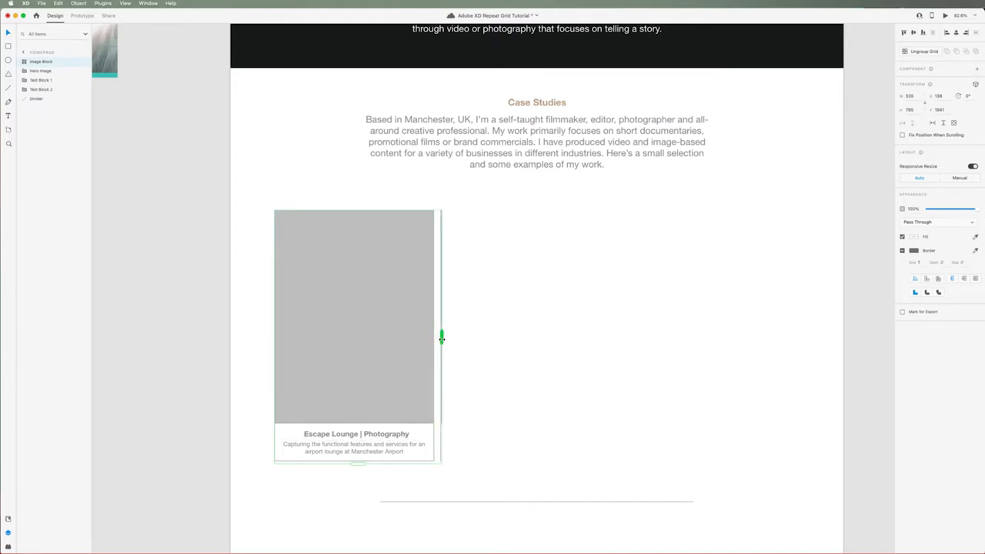
drag(442, 337, 564, 337)
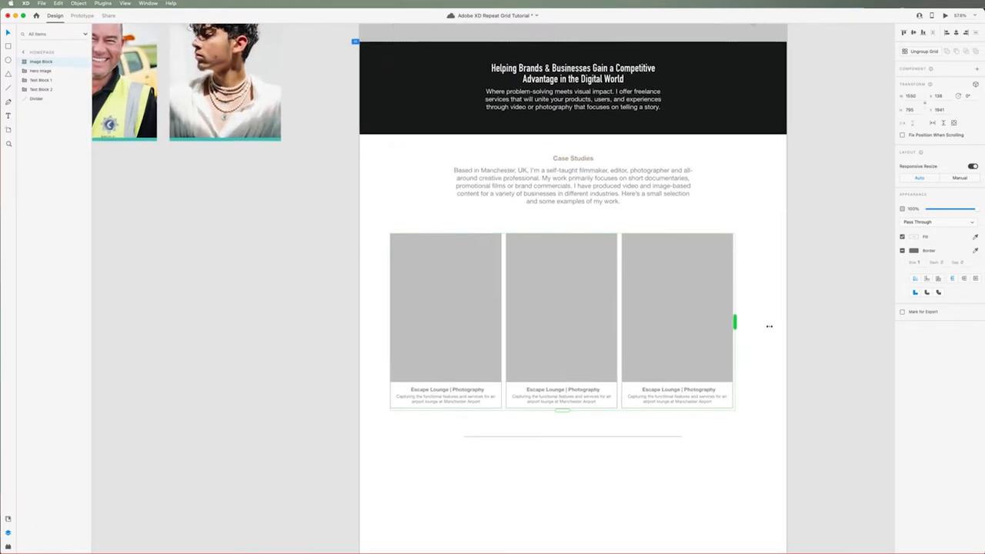
drag(562, 411, 568, 535)
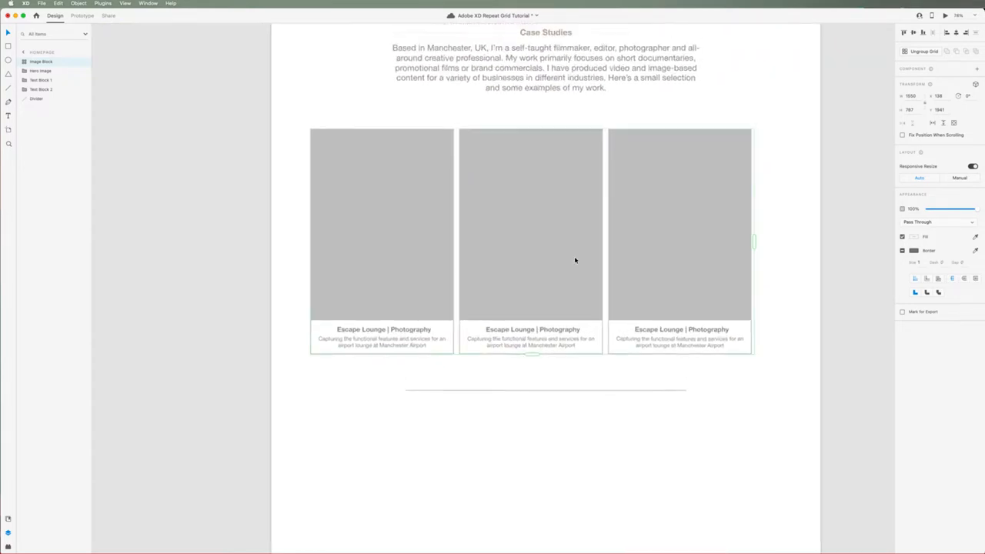
Step: Widen the gutter between the three card columns
scroll(down, 3)
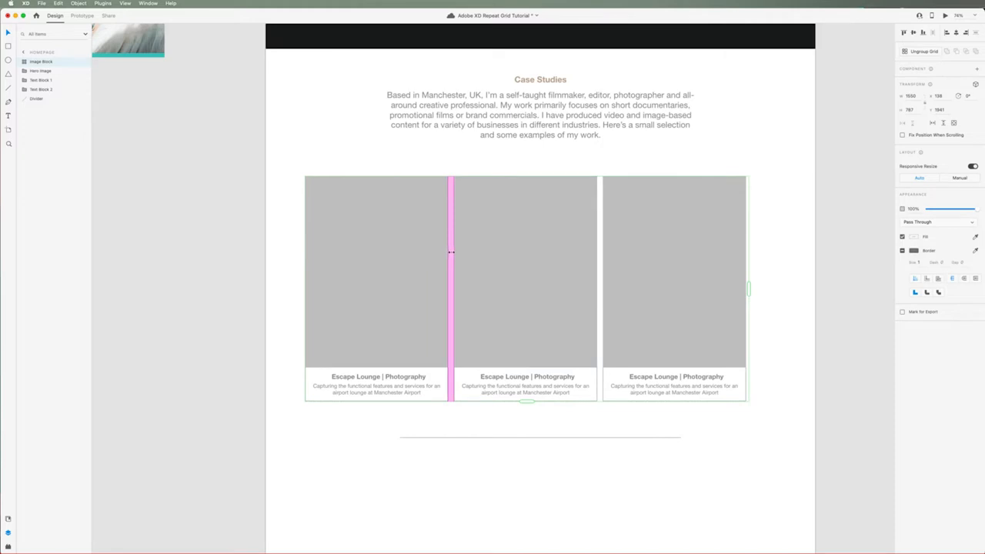
drag(451, 266, 458, 266)
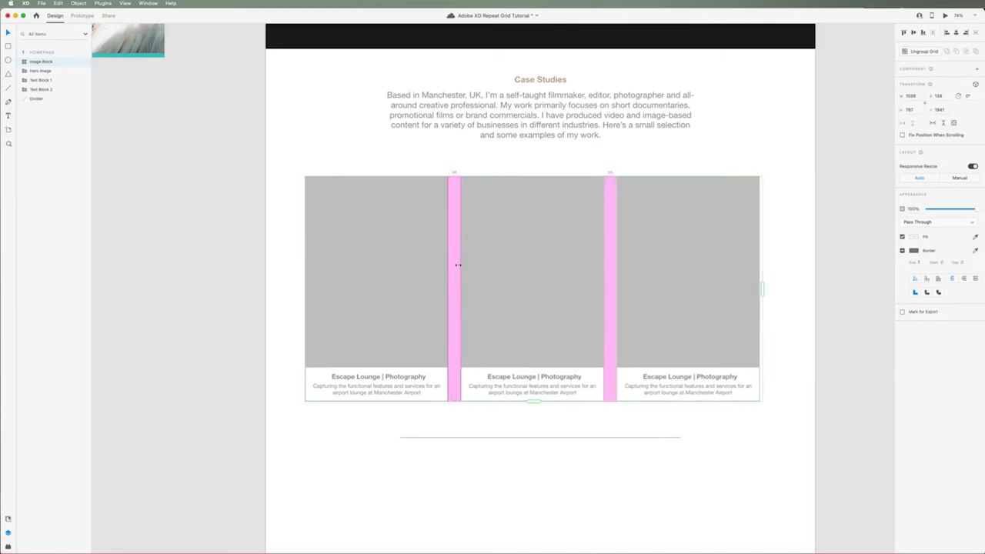
drag(761, 289, 777, 289)
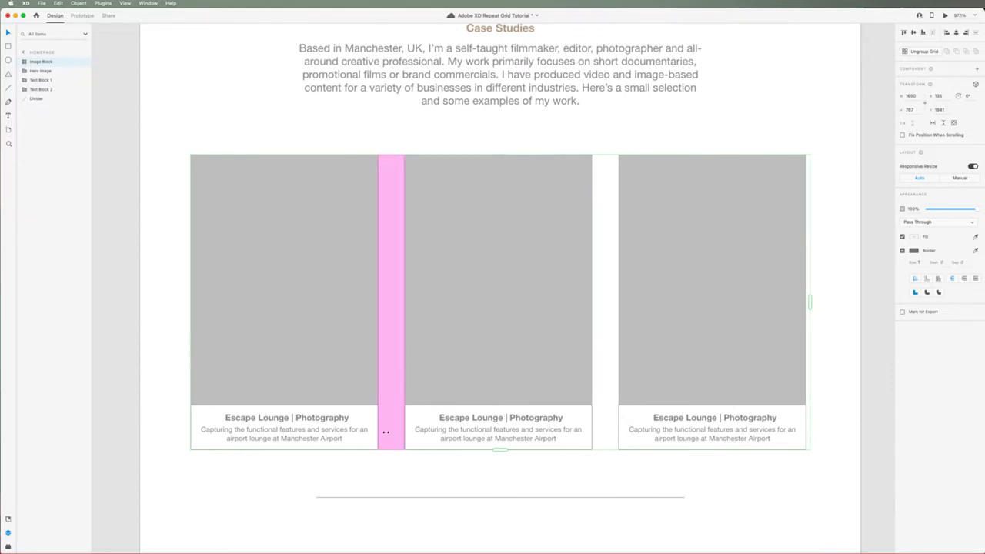
click(394, 469)
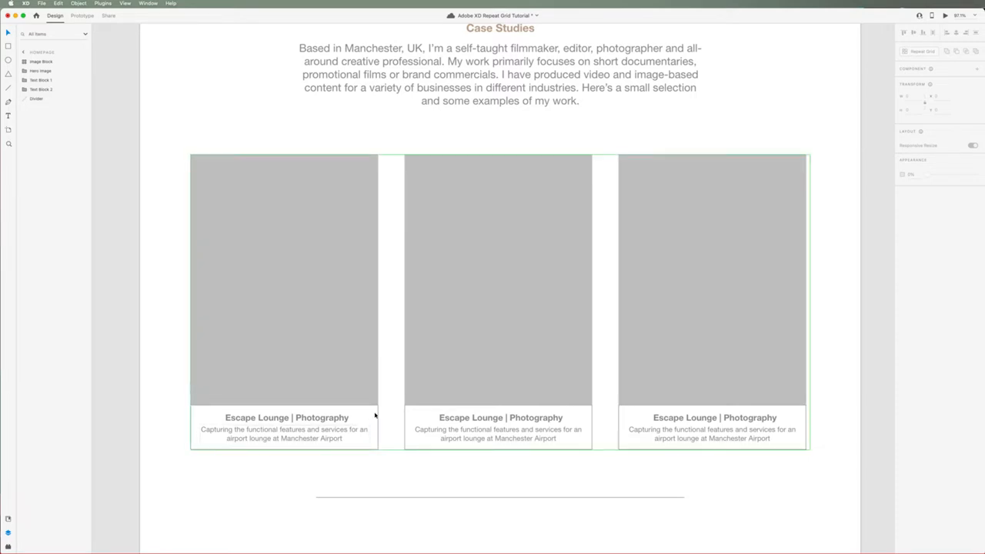
click(282, 429)
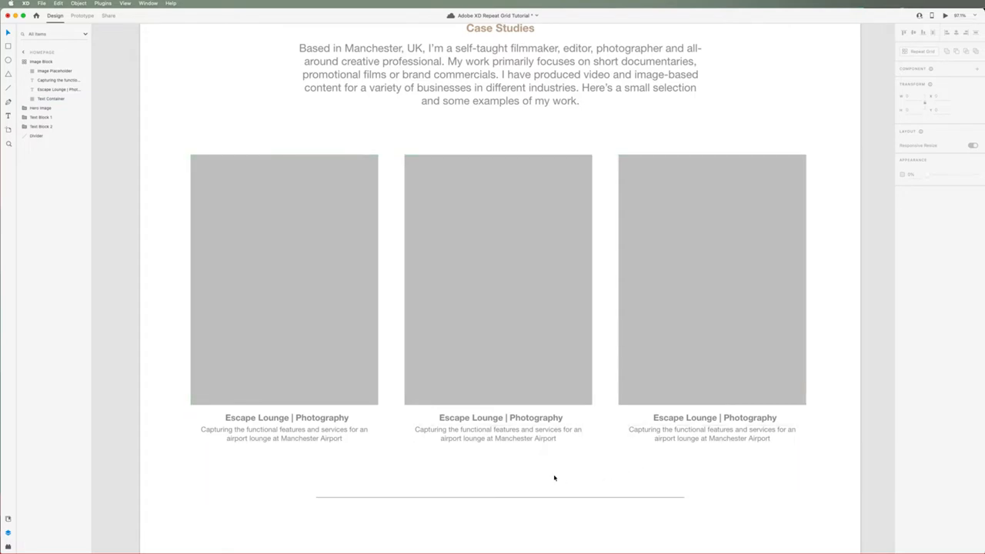
click(499, 418)
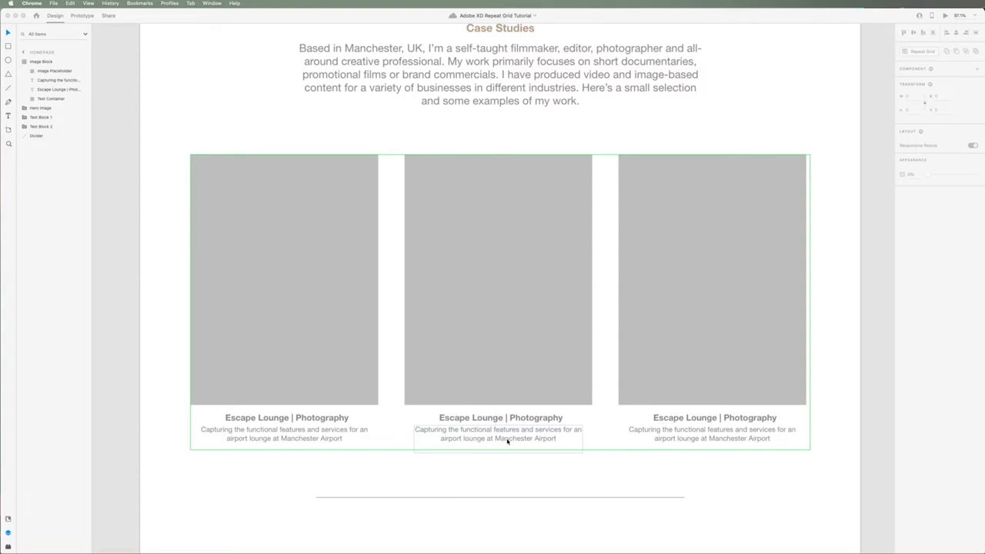
mouse_move(516, 441)
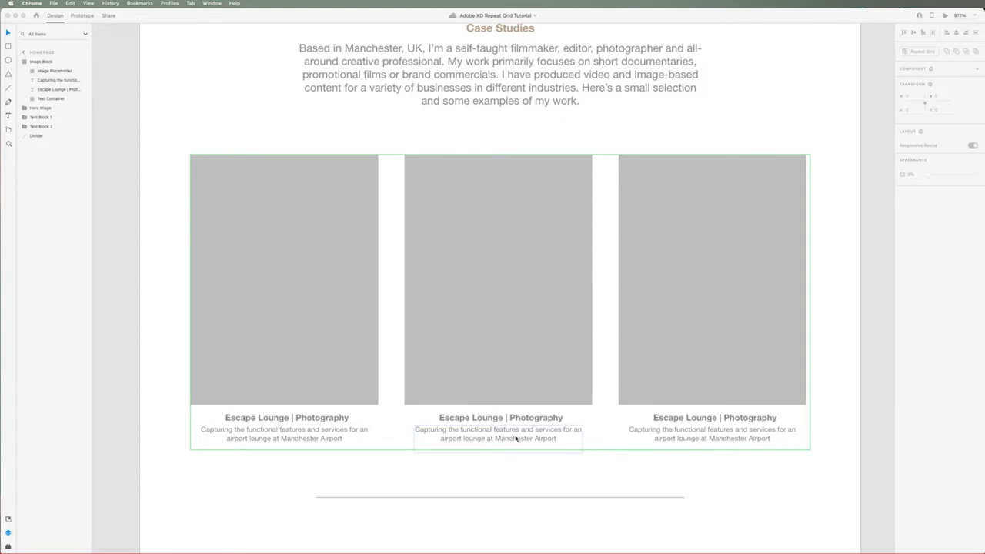
Step: Give the second card the Manchester, East Midlands and Stansted photoshoot description
click(499, 434)
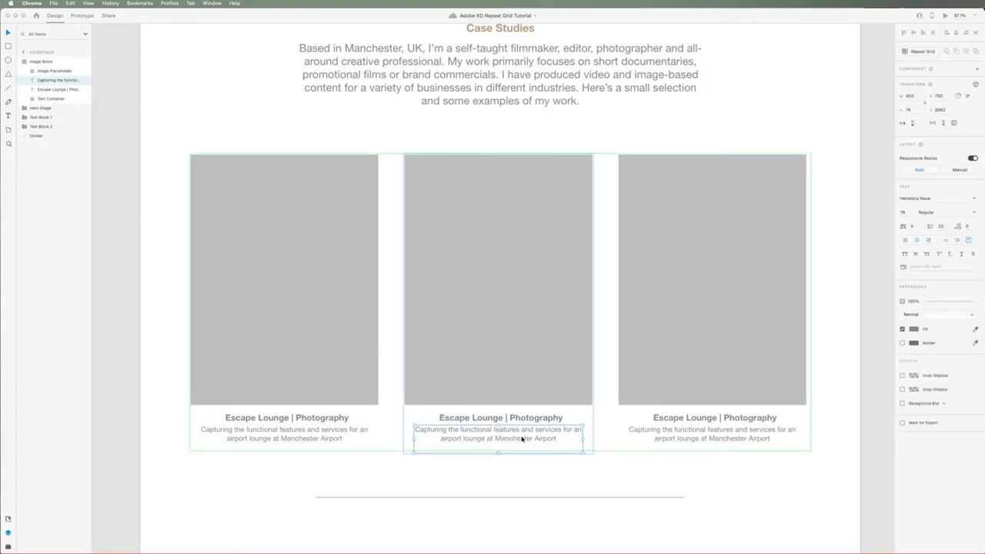
text(A three-day photoshoot that took me across Manchester, East Midlands and Stansted Airport to capture staff portrait photography)
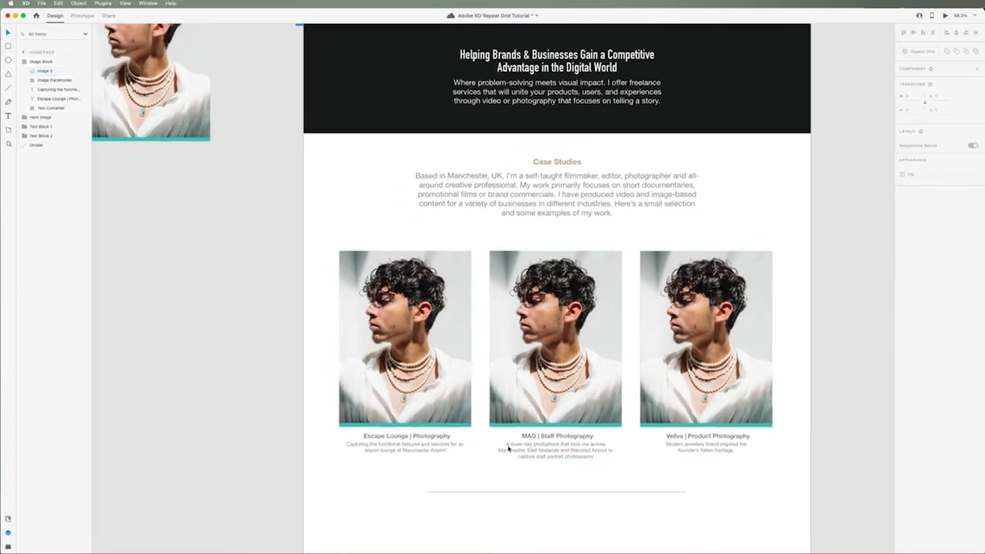
click(558, 339)
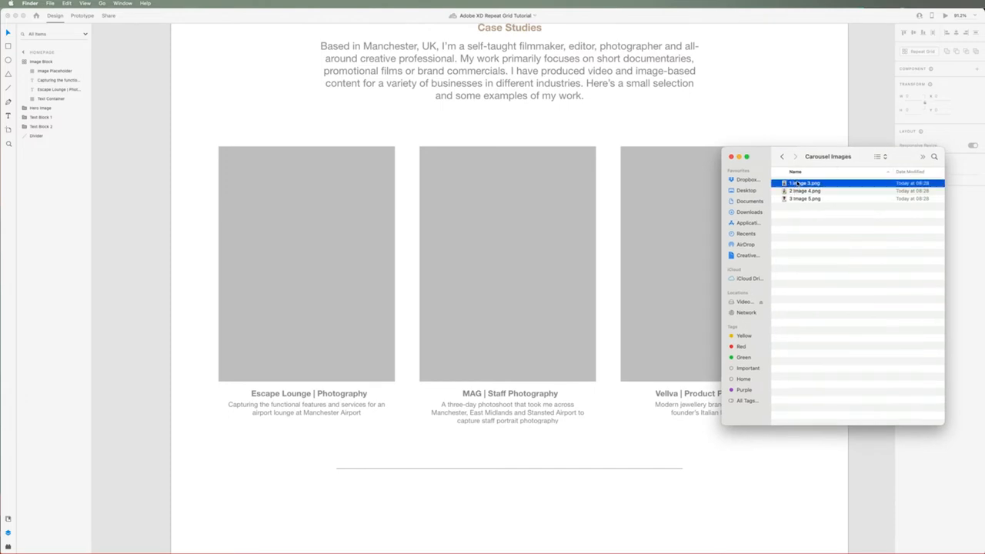
Step: Drop the three Carousel Images PNGs onto the grid's image placeholder for distinct photos
click(804, 198)
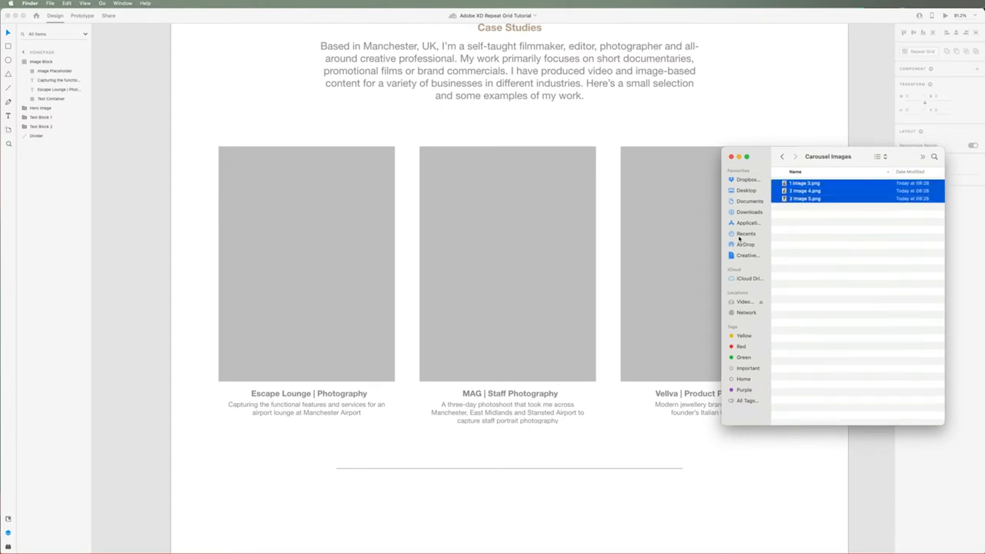
drag(805, 191, 672, 223)
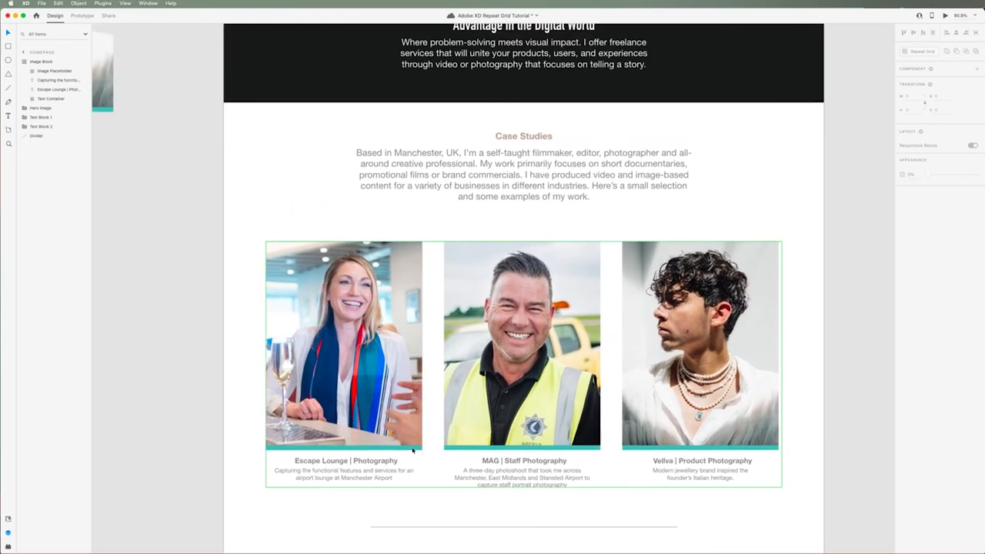
scroll(down, 3)
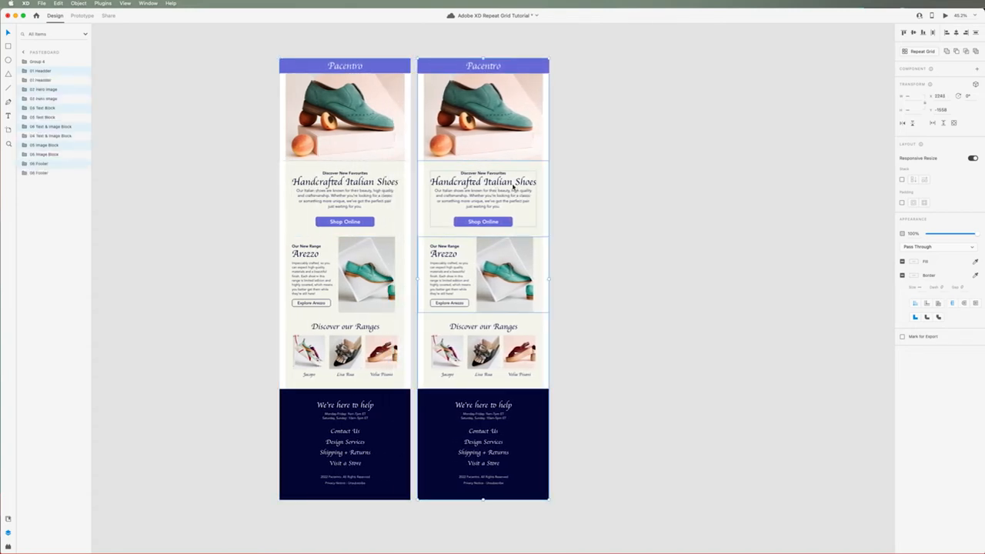
Step: Extend the Pacentro email repeat grid to five columns, then select the translations note text
drag(549, 279, 687, 278)
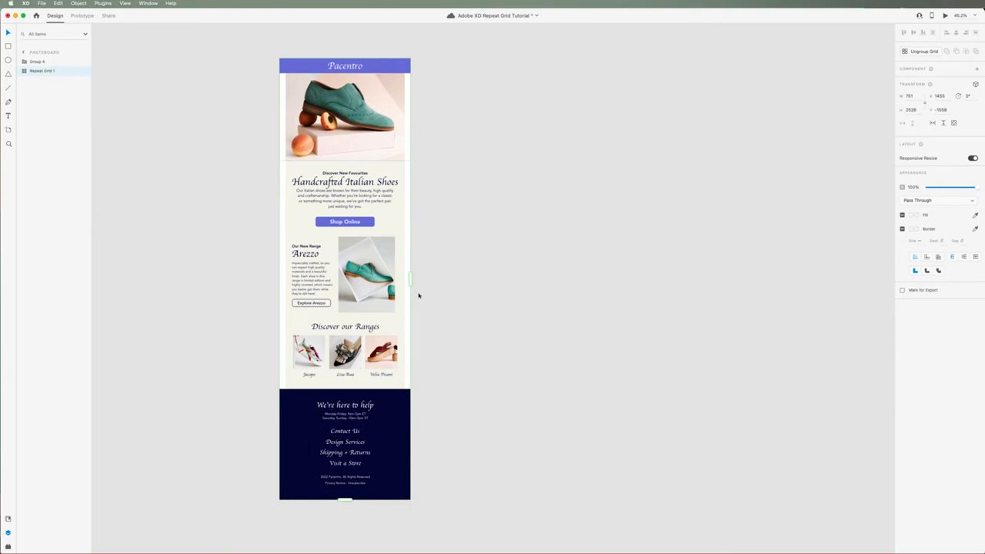
drag(410, 280, 823, 279)
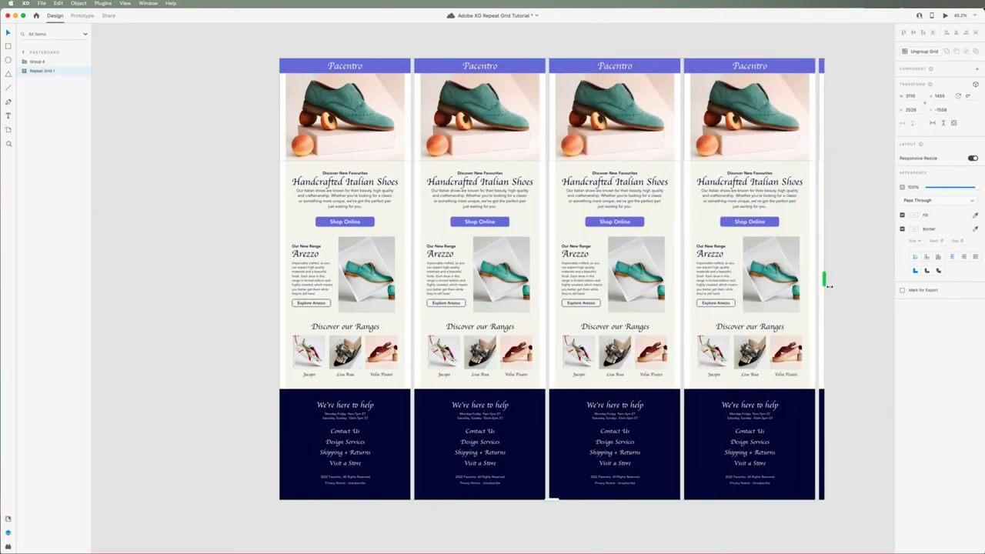
drag(824, 280, 838, 283)
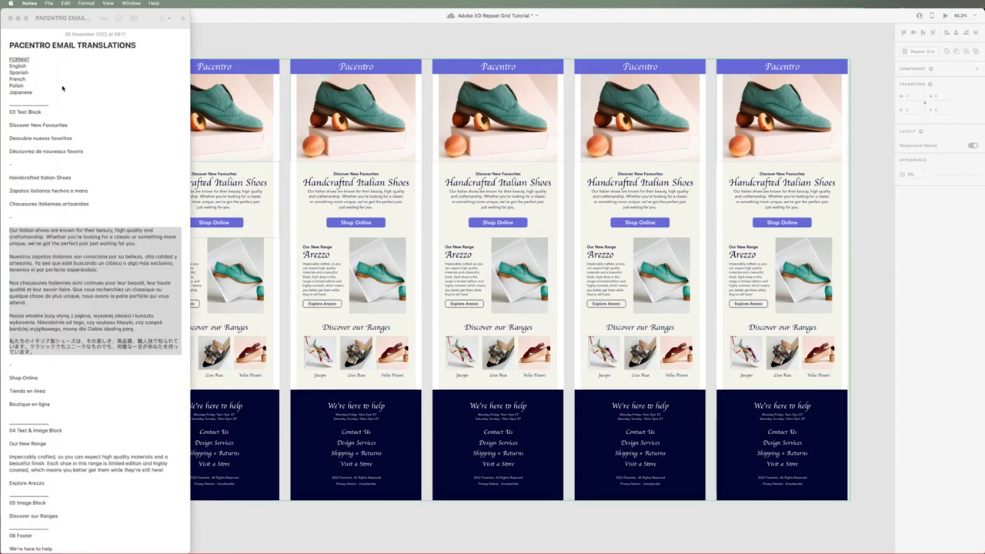
drag(11, 59, 37, 91)
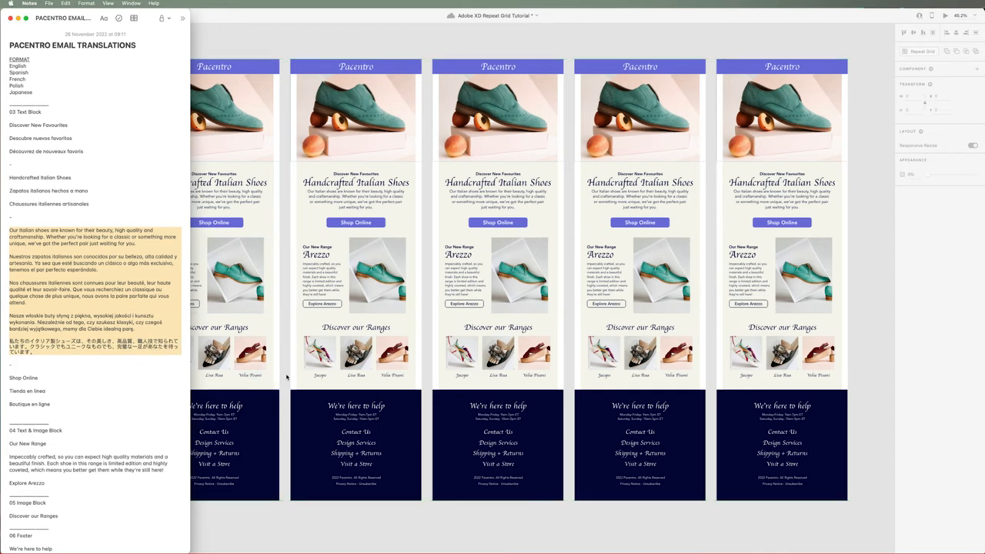
Step: Paste the shoe paragraph and its four translations into a new TextEdit document
click(592, 535)
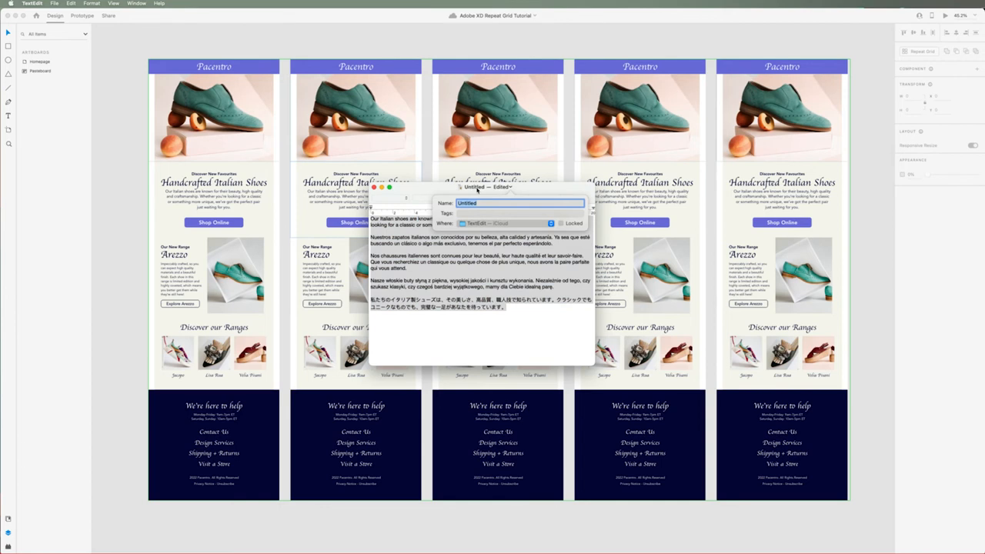
Step: Save the translations as a plain-text file in Carousel Images and select it for renaming
text(03 Res)
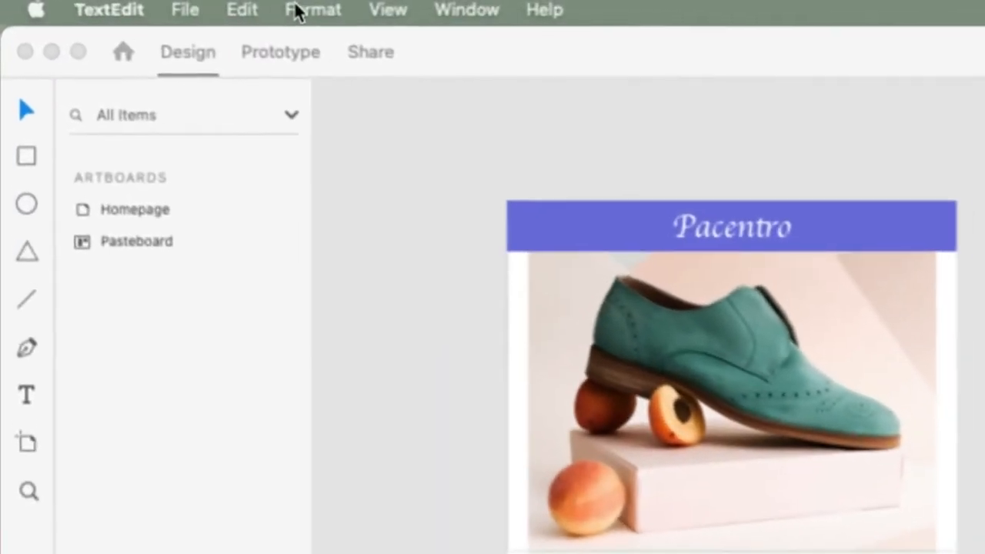
click(319, 10)
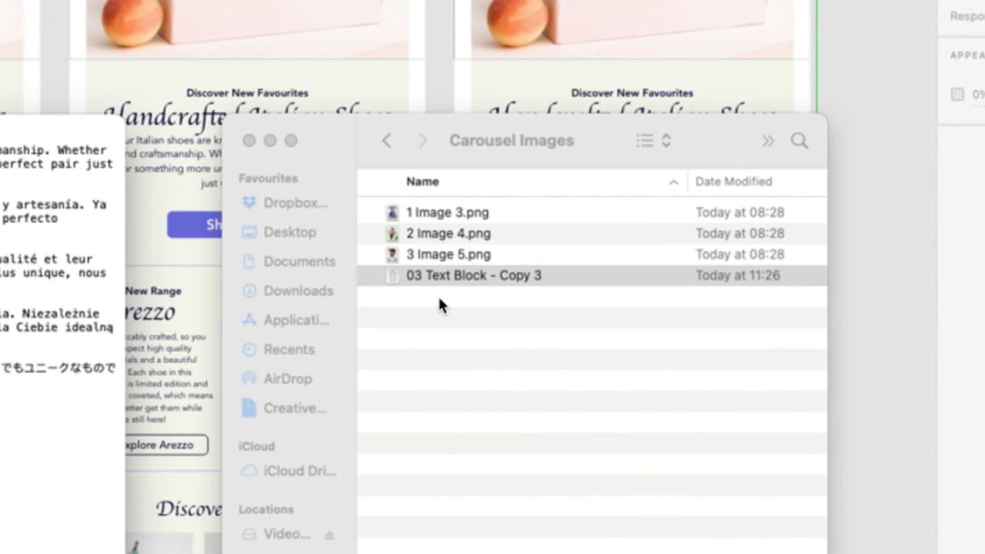
click(474, 275)
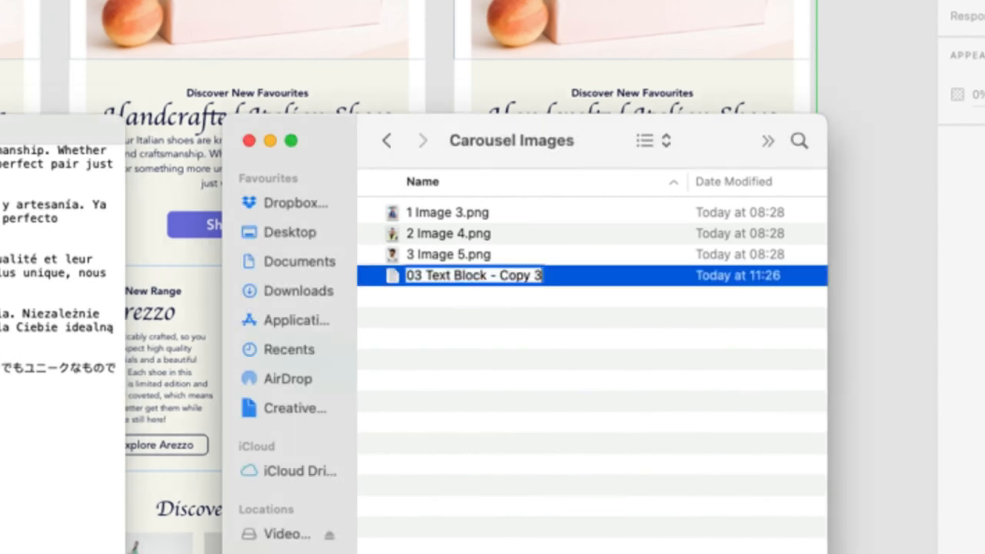